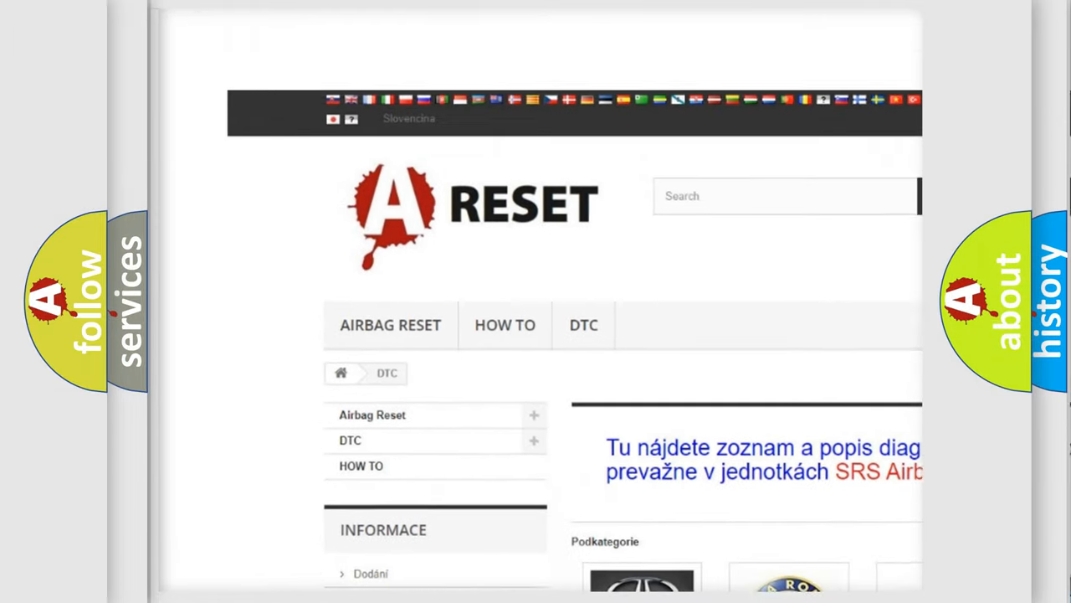
{"action": "scroll", "scroll_direction": "down", "scroll_amount": 3}
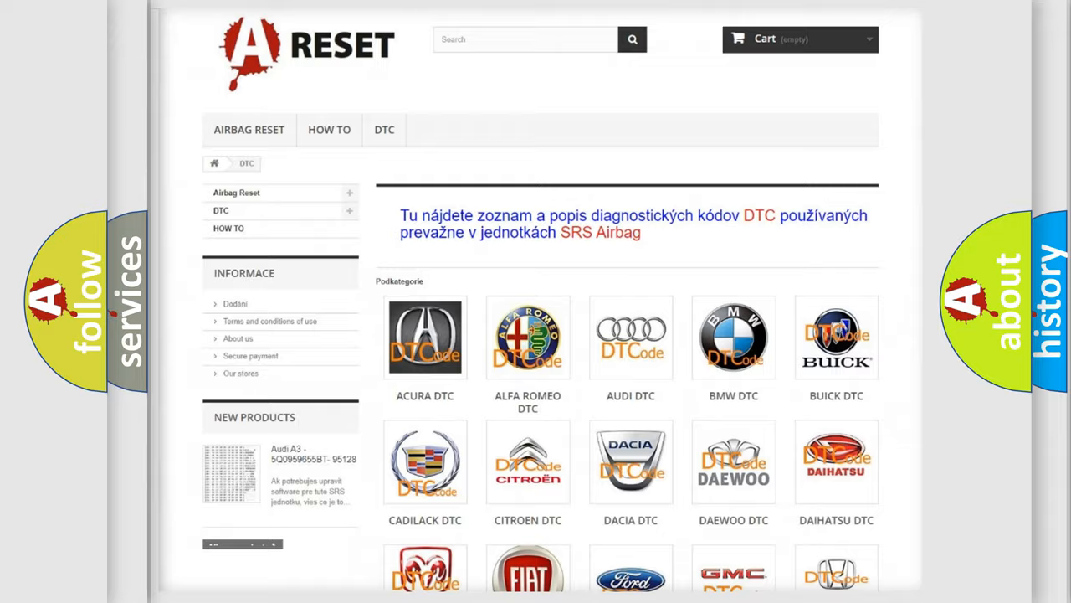
{"action": "scroll", "scroll_direction": "down", "scroll_amount": 3}
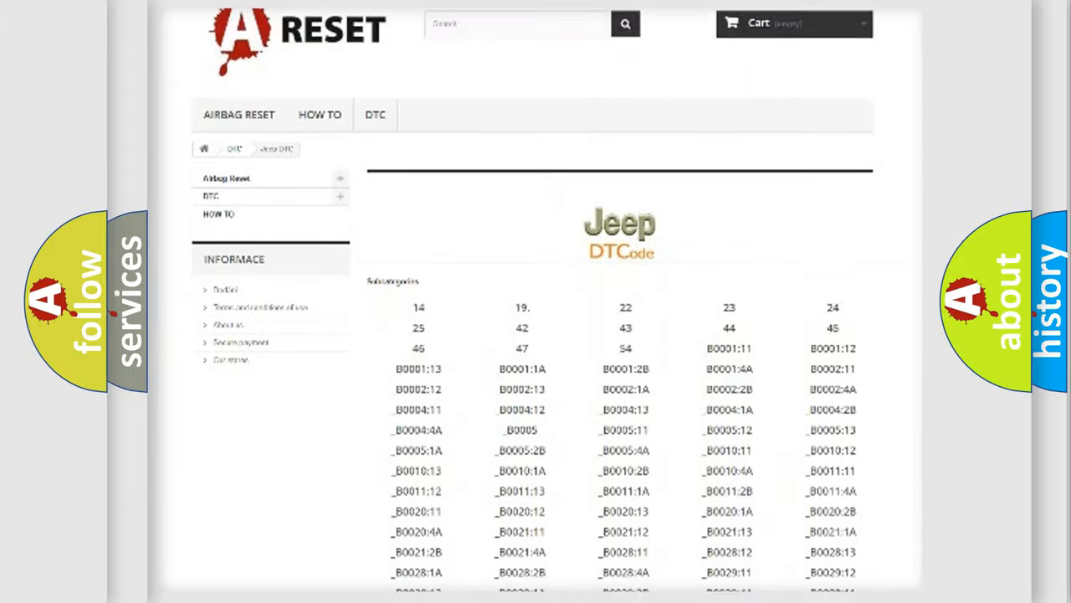
{"action": "scroll", "scroll_direction": "down", "scroll_amount": 3}
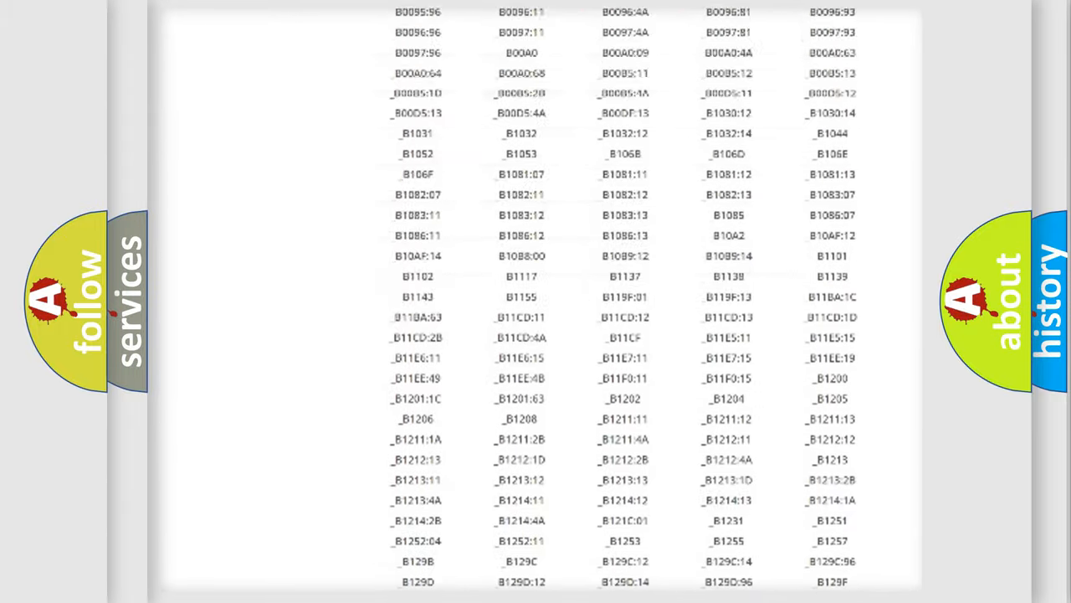
{"action": "scroll", "scroll_direction": "up", "scroll_amount": 3}
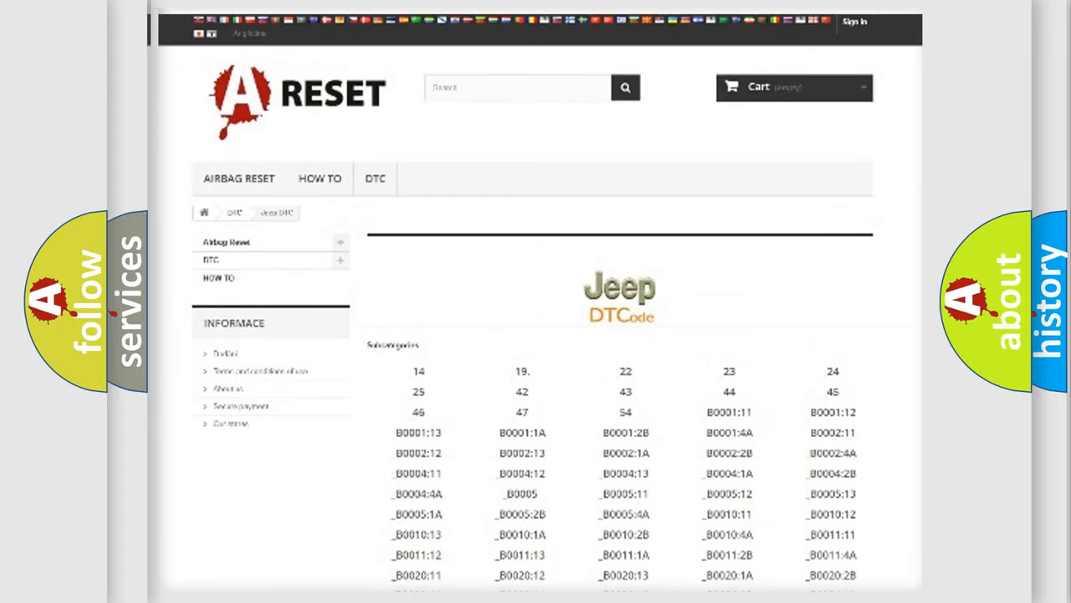